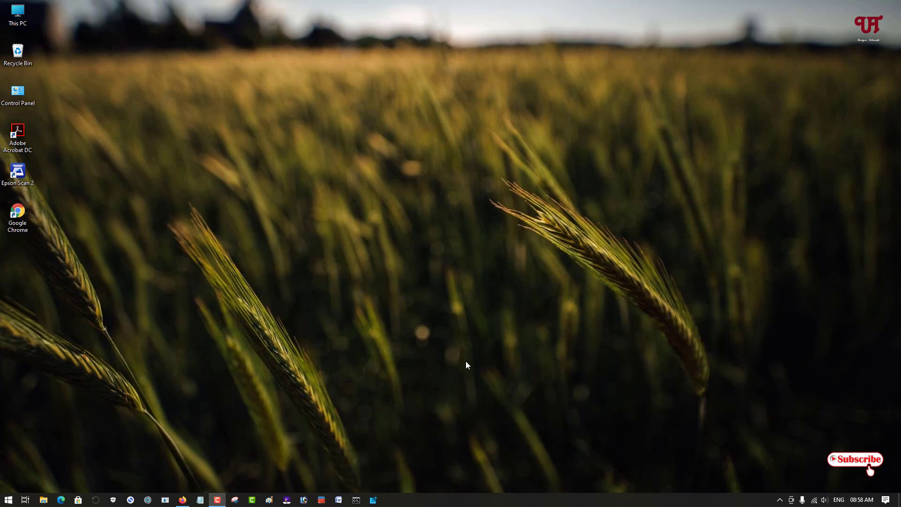
pyautogui.moveTo(333, 319)
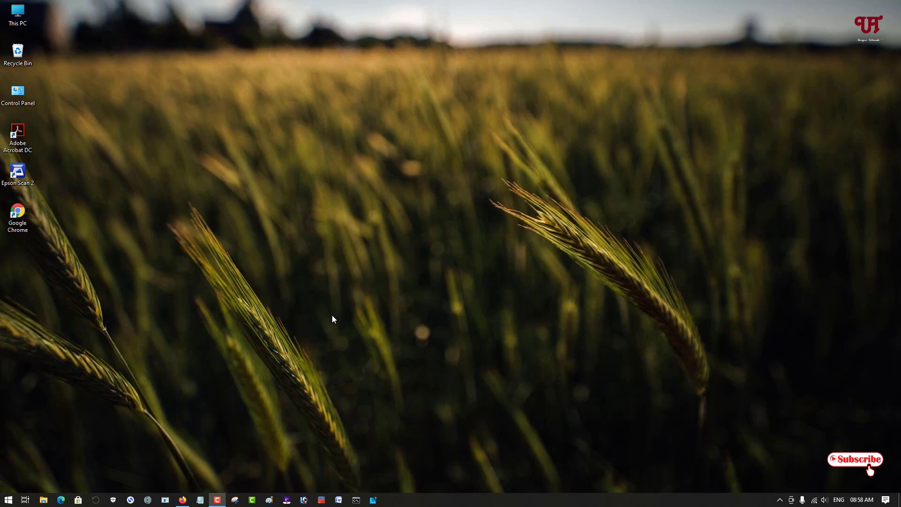
pyautogui.moveTo(394, 357)
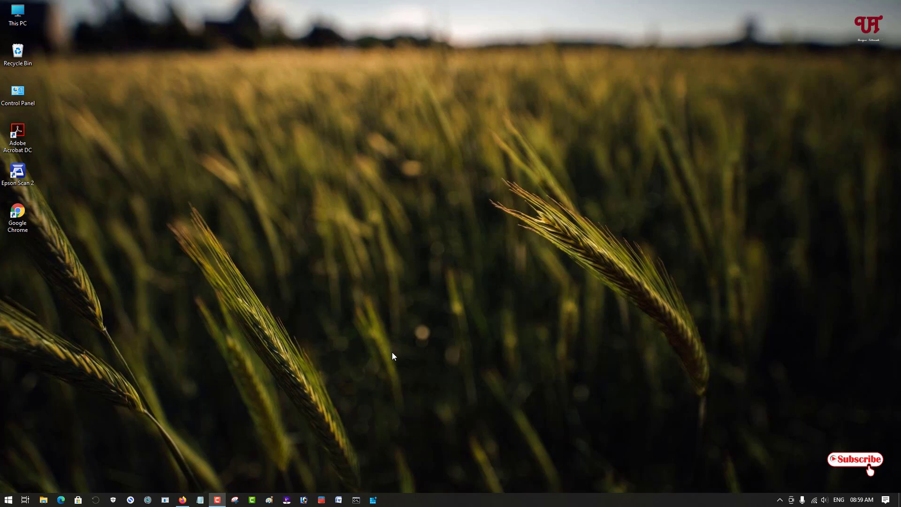
pyautogui.moveTo(186, 482)
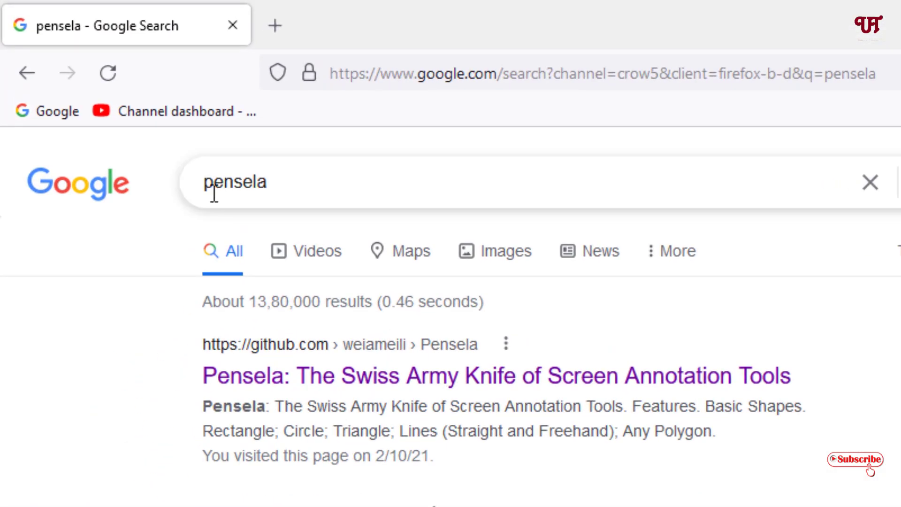
pyautogui.moveTo(209, 304)
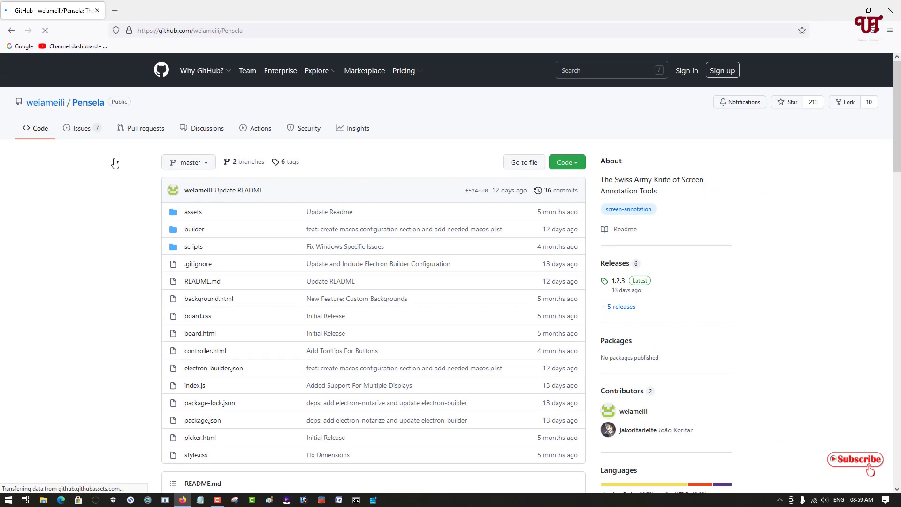
pyautogui.moveTo(389, 183)
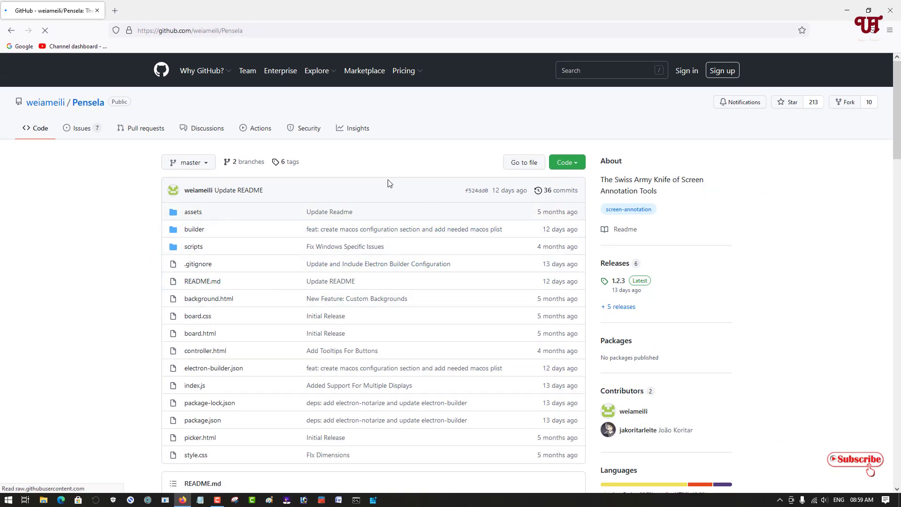
pyautogui.scroll(-3)
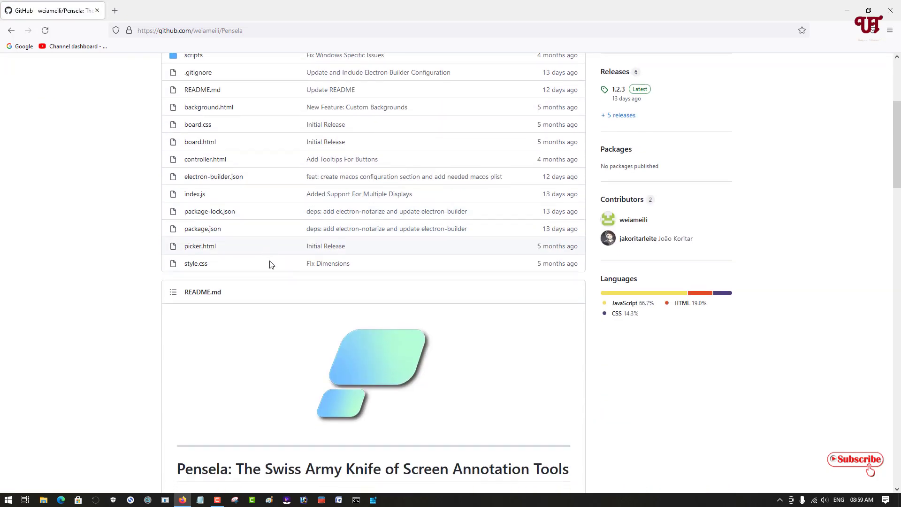
pyautogui.scroll(-3)
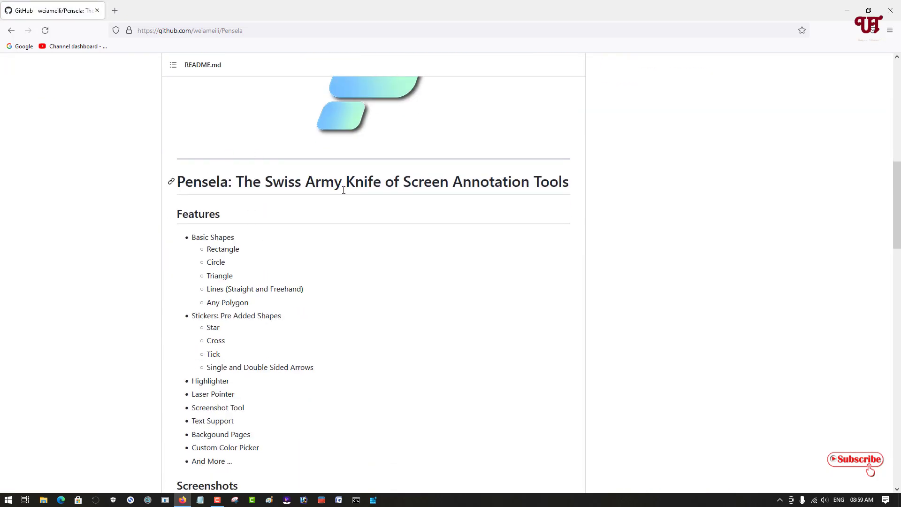
pyautogui.scroll(-3)
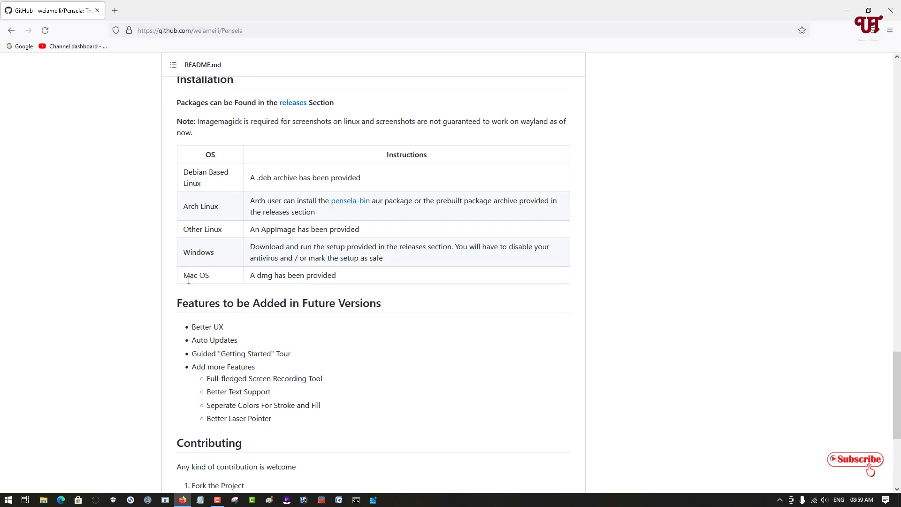
pyautogui.scroll(-3)
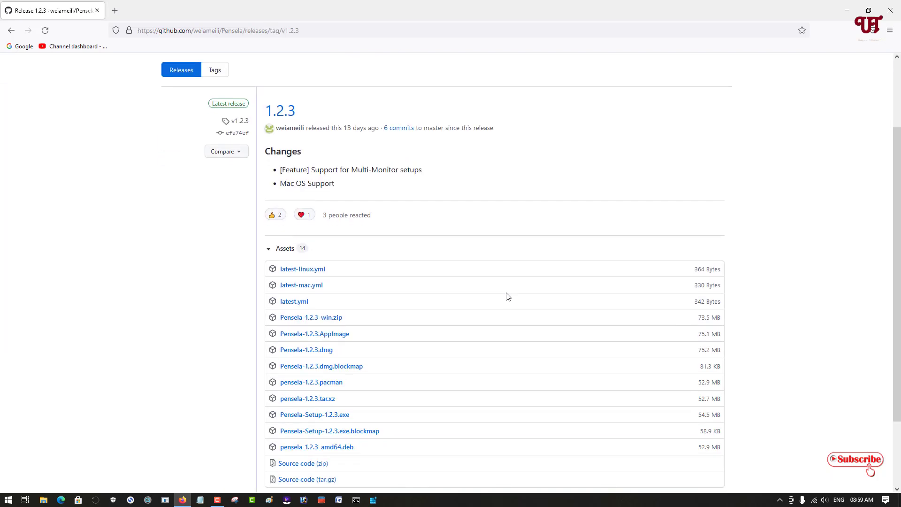
# - Expand the Assets list of Pensela release 1.2.3 to show all downloadable files
pyautogui.scroll(-3)
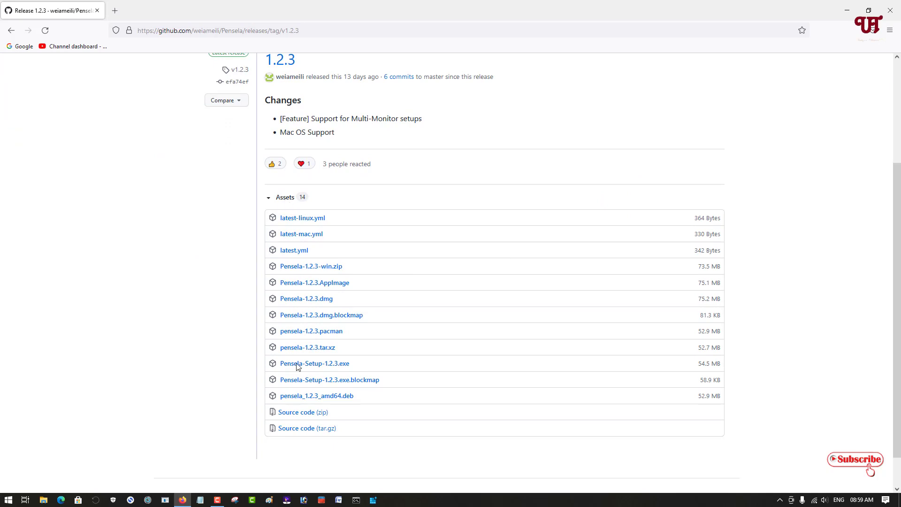
pyautogui.moveTo(298, 238)
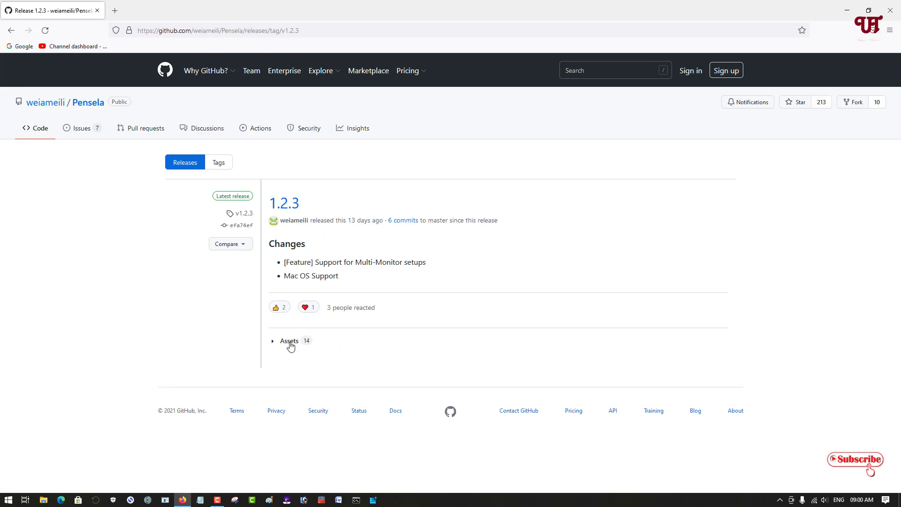
pyautogui.click(289, 341)
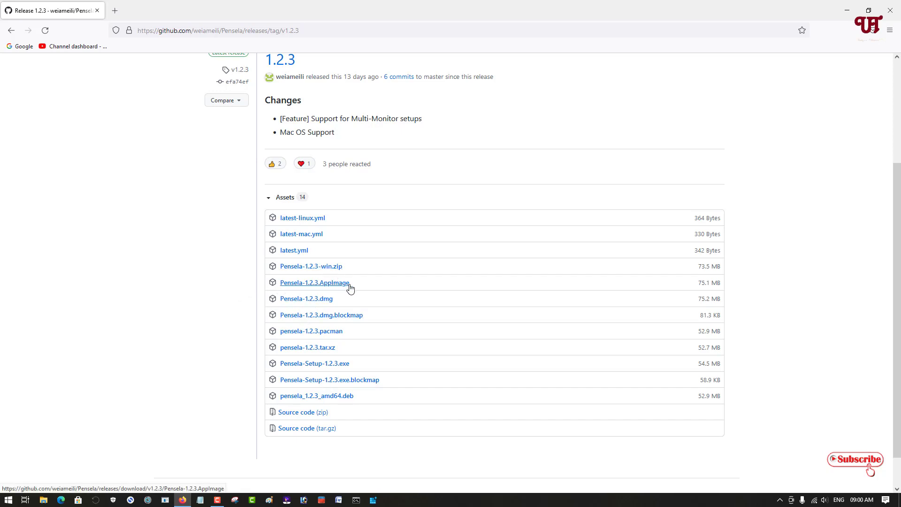
pyautogui.moveTo(324, 335)
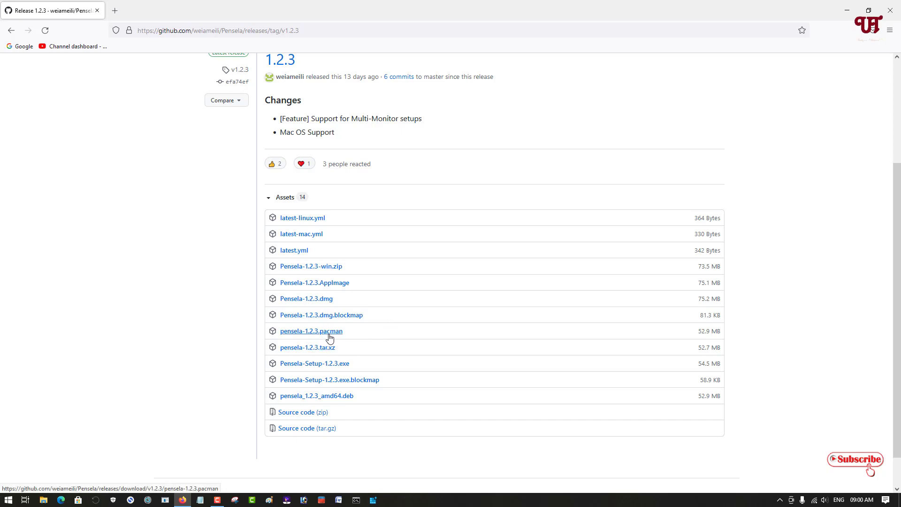
pyautogui.moveTo(308, 399)
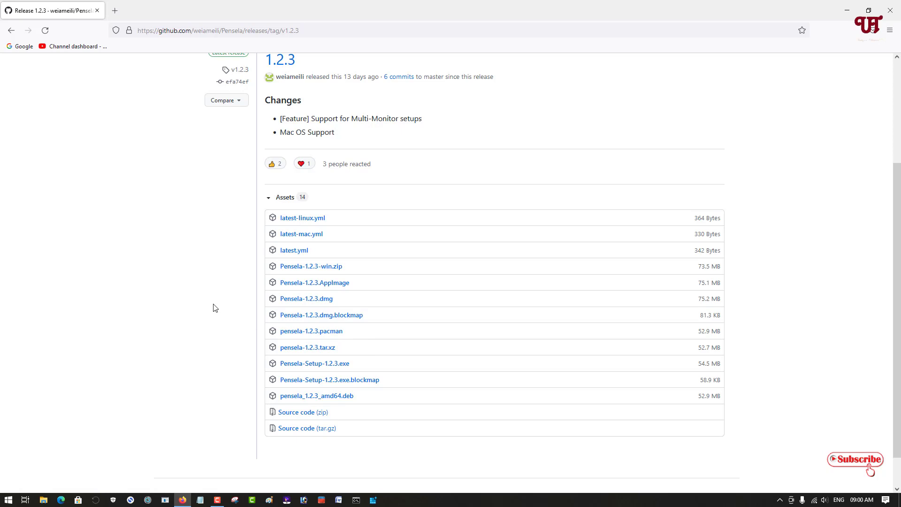
pyautogui.moveTo(306, 298)
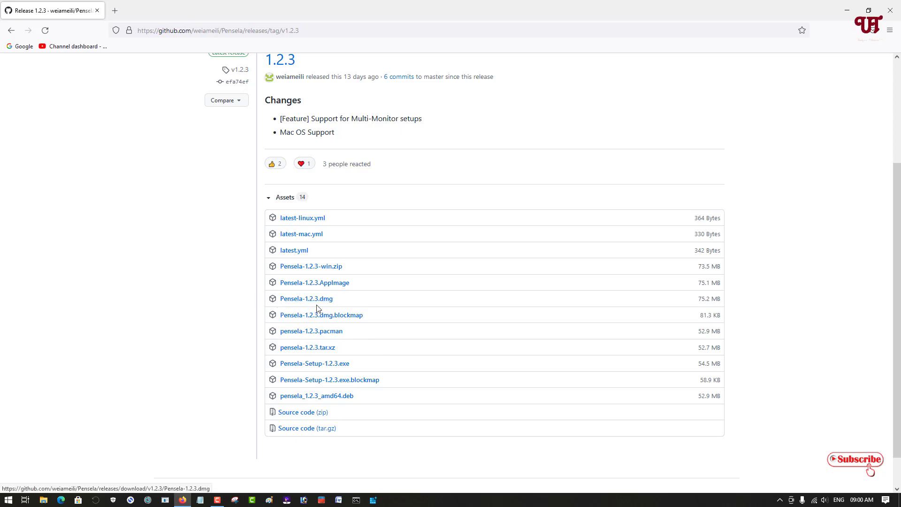
pyautogui.moveTo(360, 326)
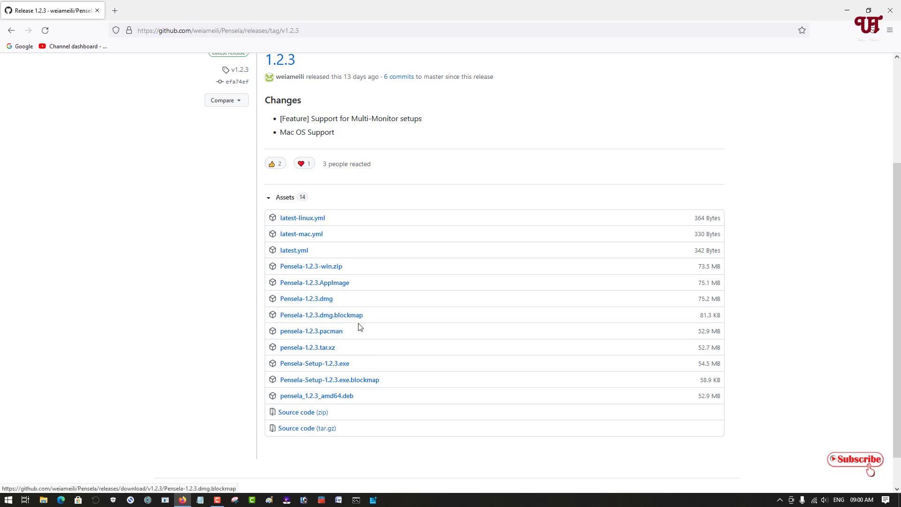
pyautogui.moveTo(314, 363)
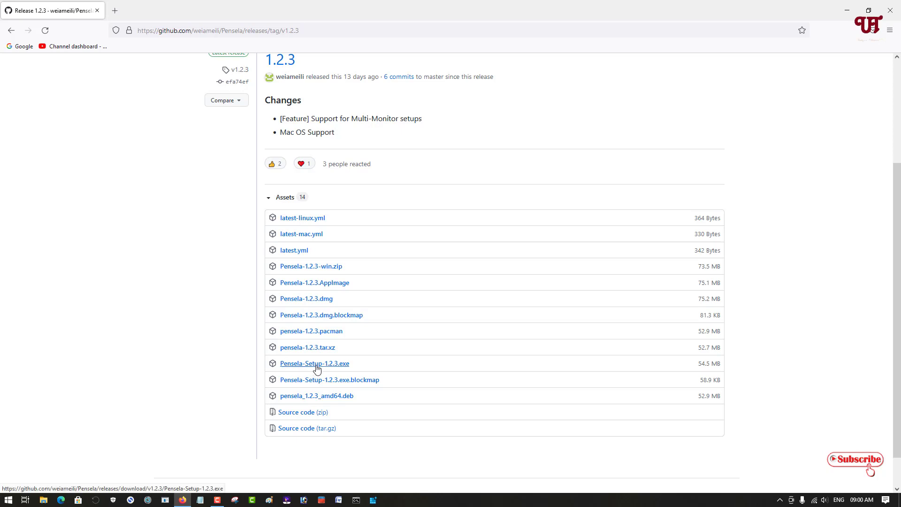
# - Download Pensela-Setup-1.2.3.exe and show it in its Downloads folder
pyautogui.click(314, 363)
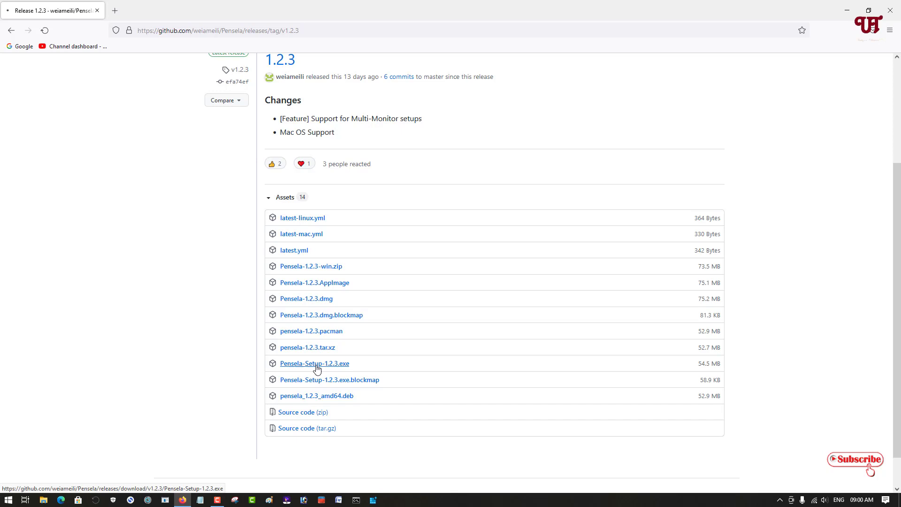
pyautogui.click(315, 364)
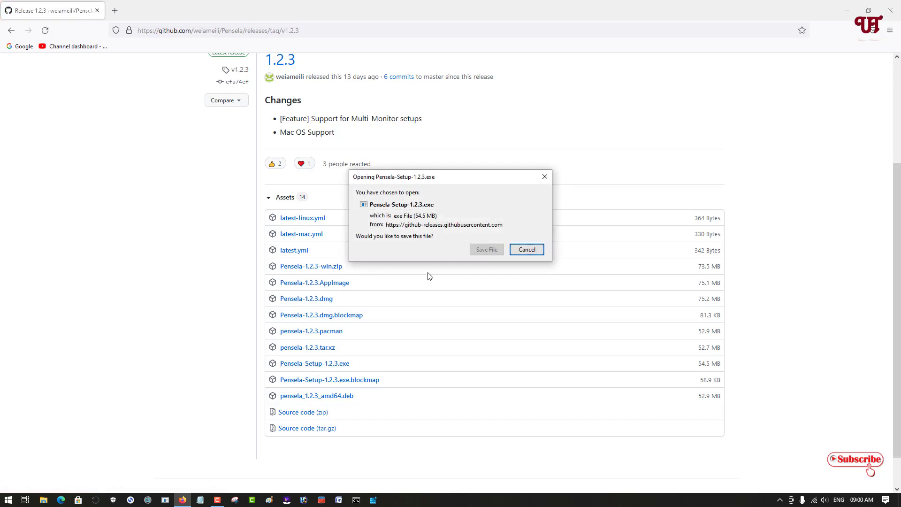
pyautogui.click(526, 249)
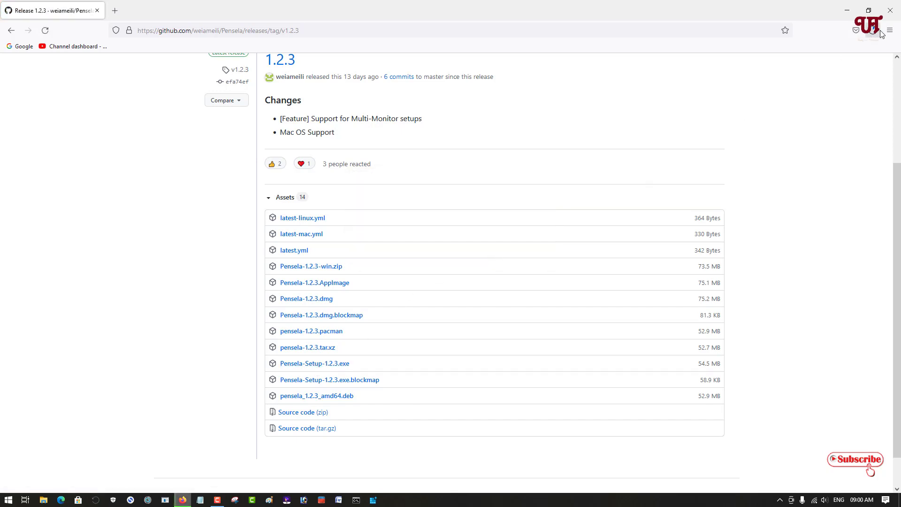
pyautogui.click(314, 363)
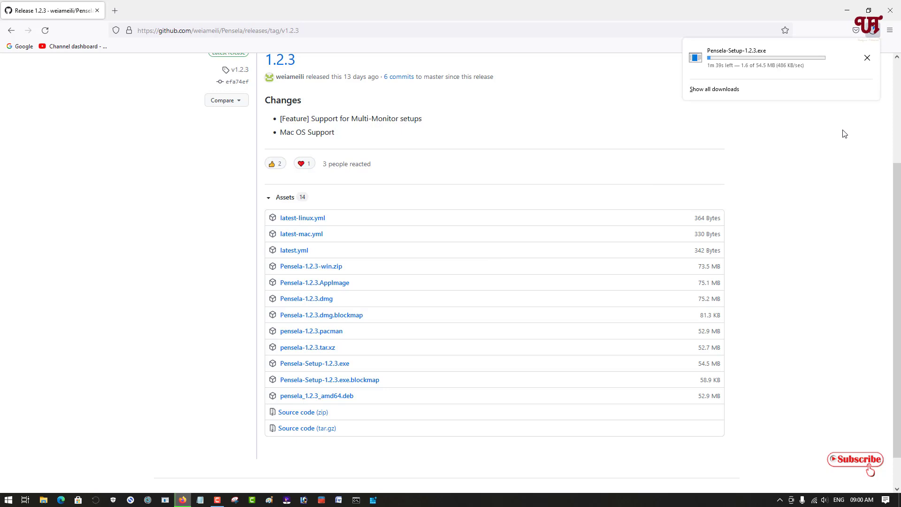
pyautogui.moveTo(861, 123)
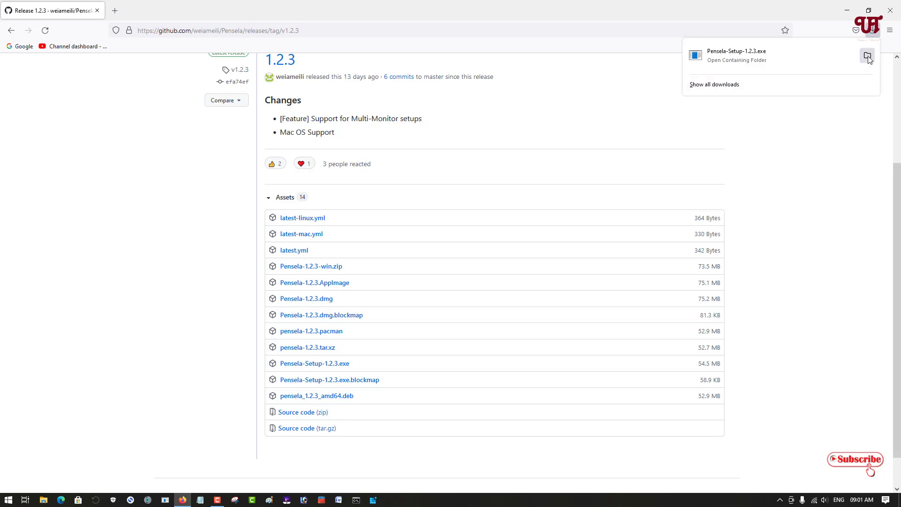
pyautogui.click(868, 57)
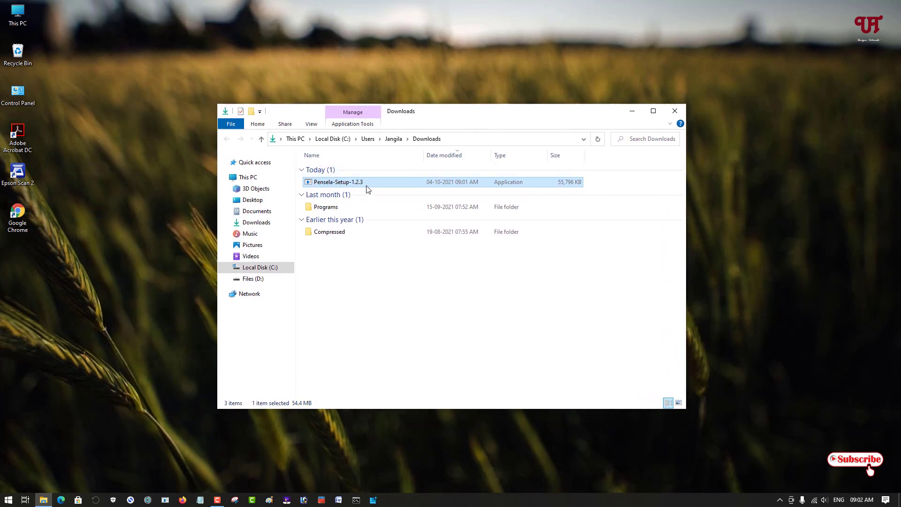
pyautogui.moveTo(353, 192)
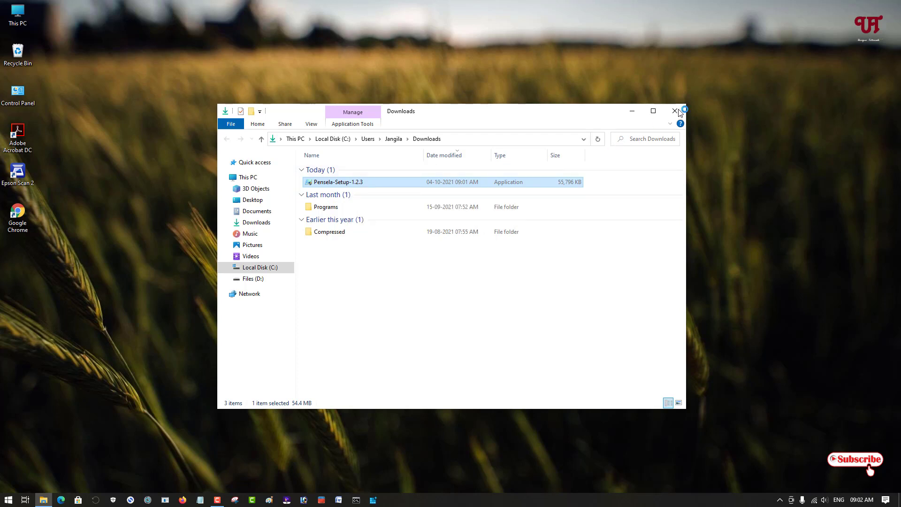
pyautogui.moveTo(674, 111)
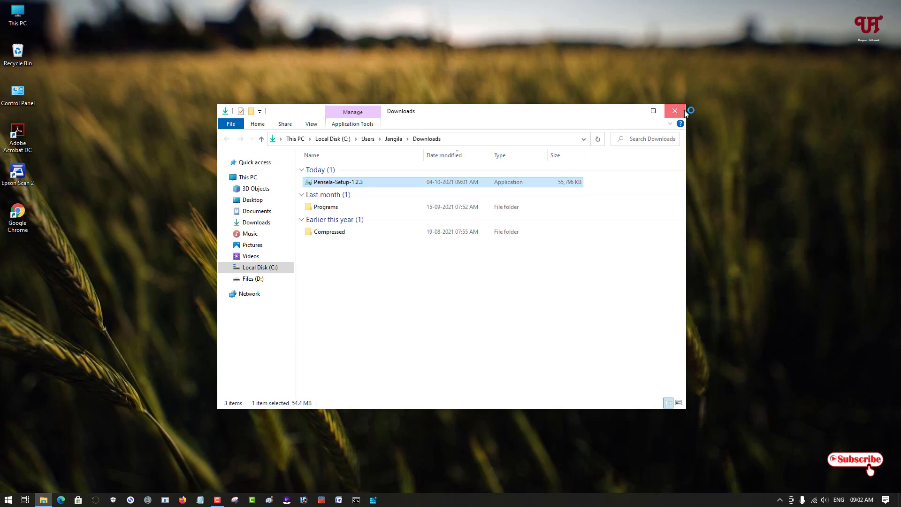
# - Close the Downloads File Explorer window holding the Pensela installer
pyautogui.click(675, 110)
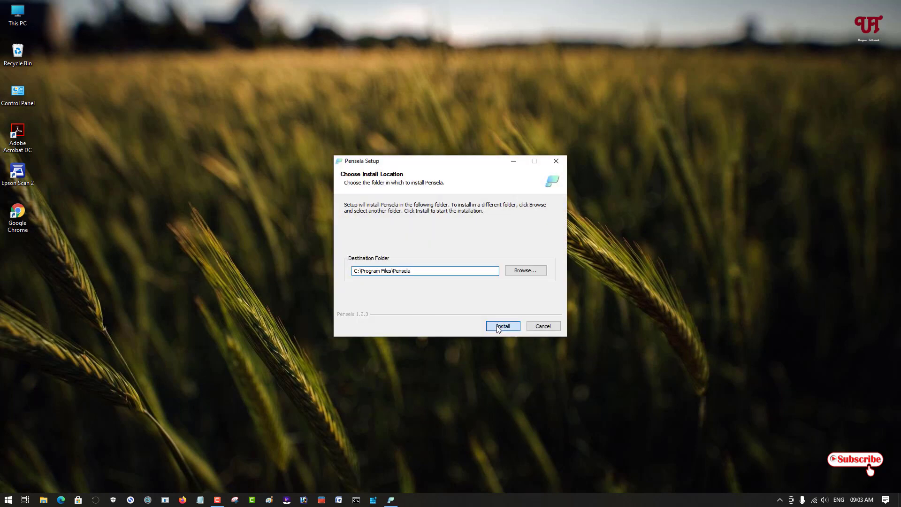
# - Install Pensela to the default C:\Program Files\Pensela folder and finish with Run Pensela checked
pyautogui.click(501, 325)
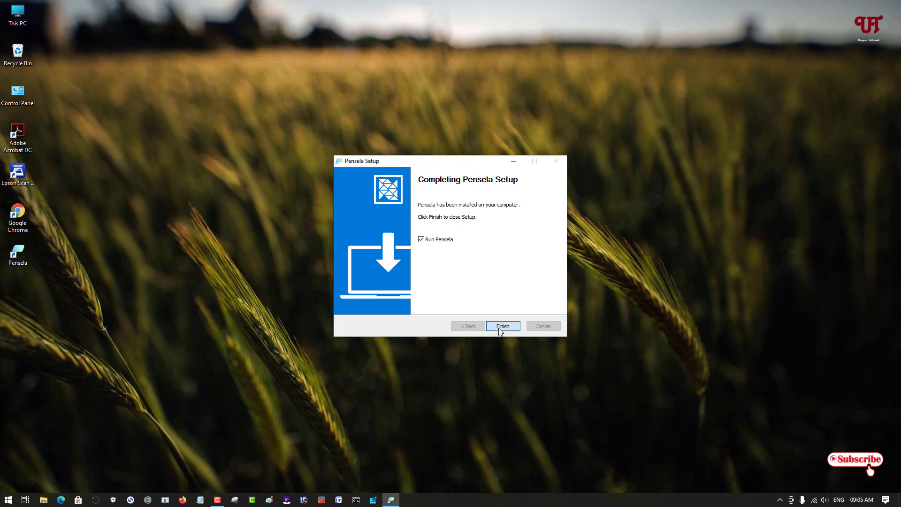
pyautogui.moveTo(497, 367)
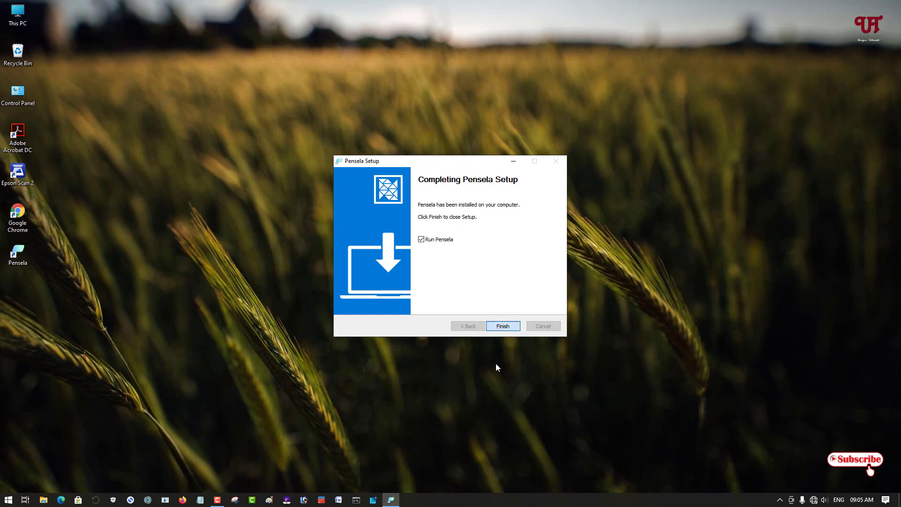
pyautogui.click(501, 326)
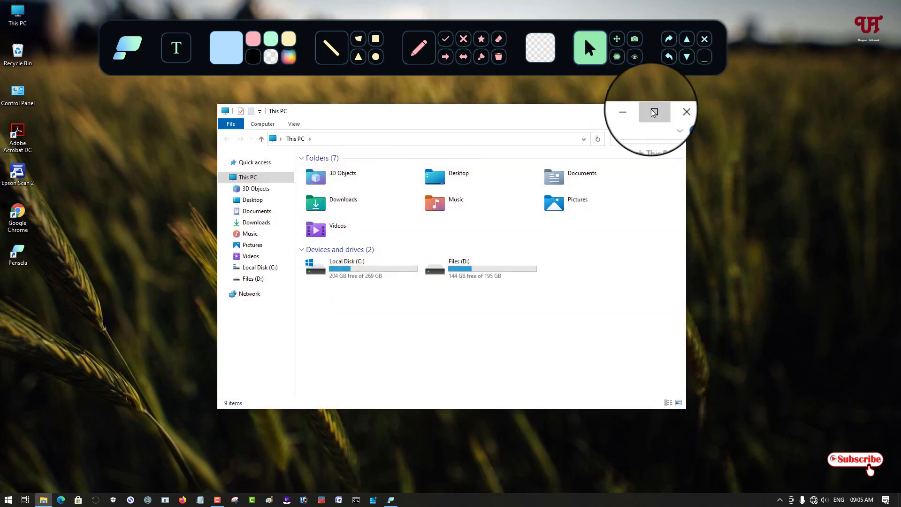
# - Start Pensela's toolbar and draw an arrow pointing at the Explorer window
pyautogui.click(654, 112)
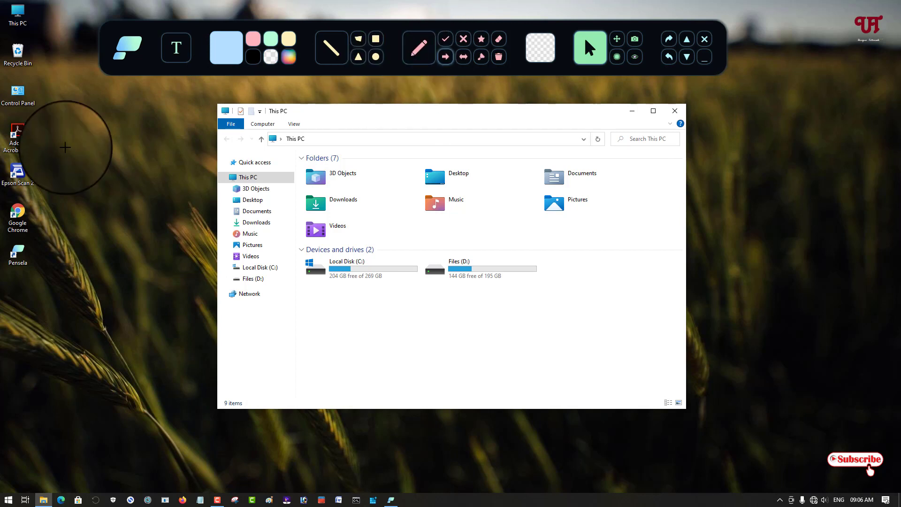
pyautogui.click(445, 56)
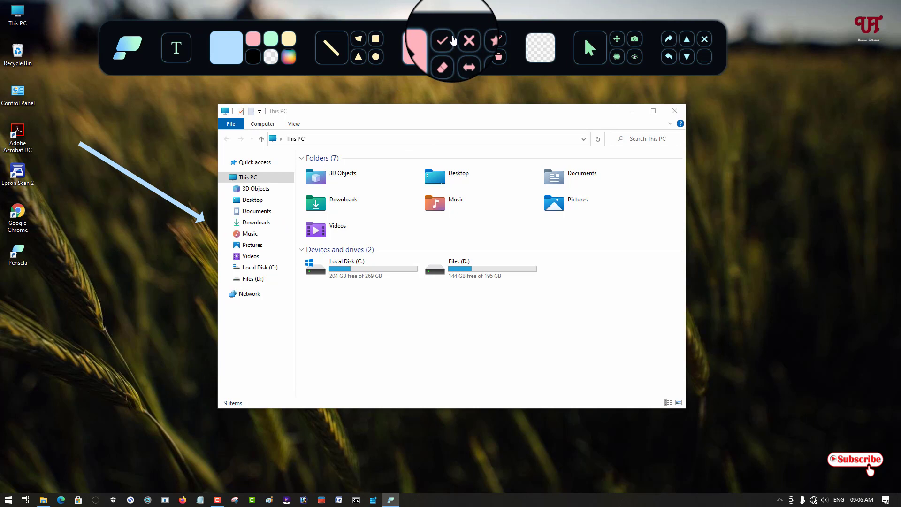
# - Select the tick stamp tool to place a checkmark below the arrow
pyautogui.click(442, 40)
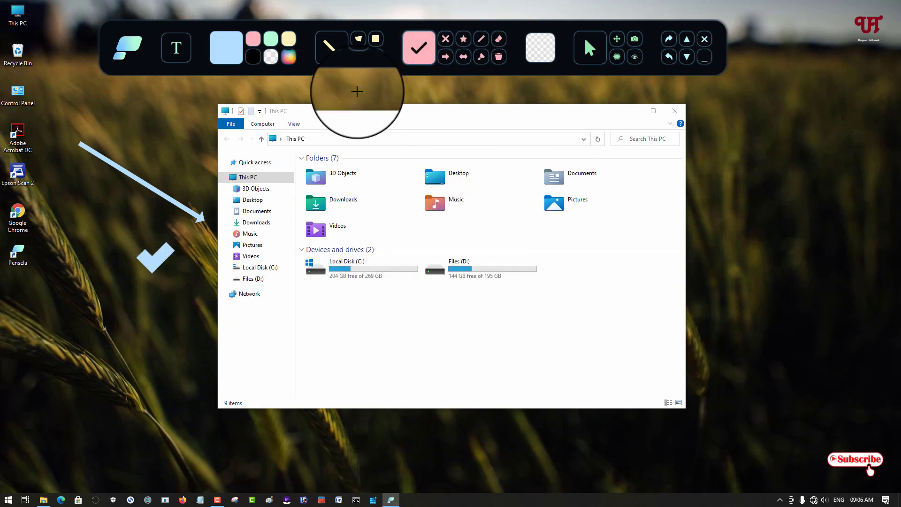
pyautogui.moveTo(175, 47)
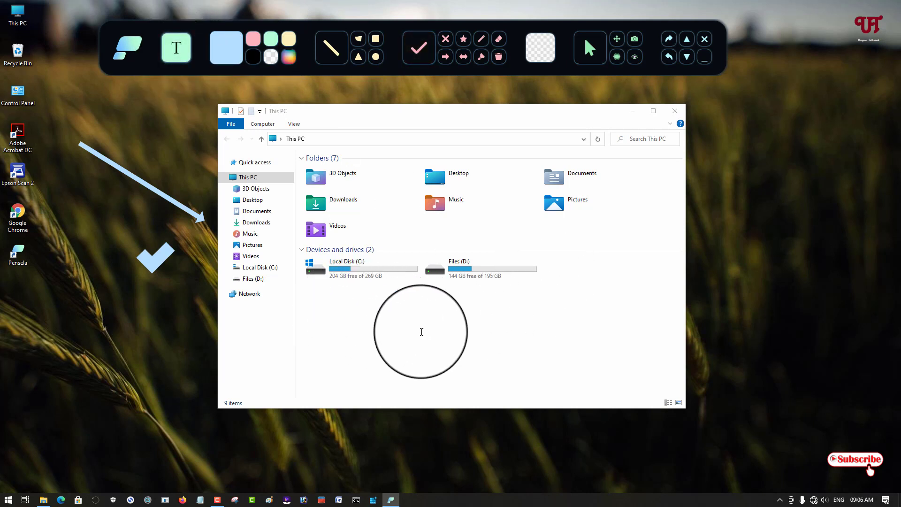
# - Write the text 'Hello everyone' inside the Explorer window below the drives
pyautogui.write('H')
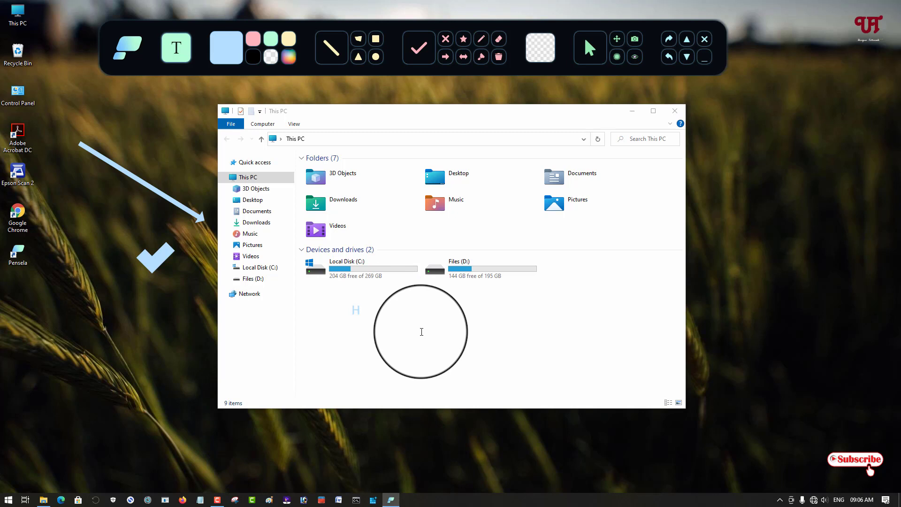
pyautogui.write('ello')
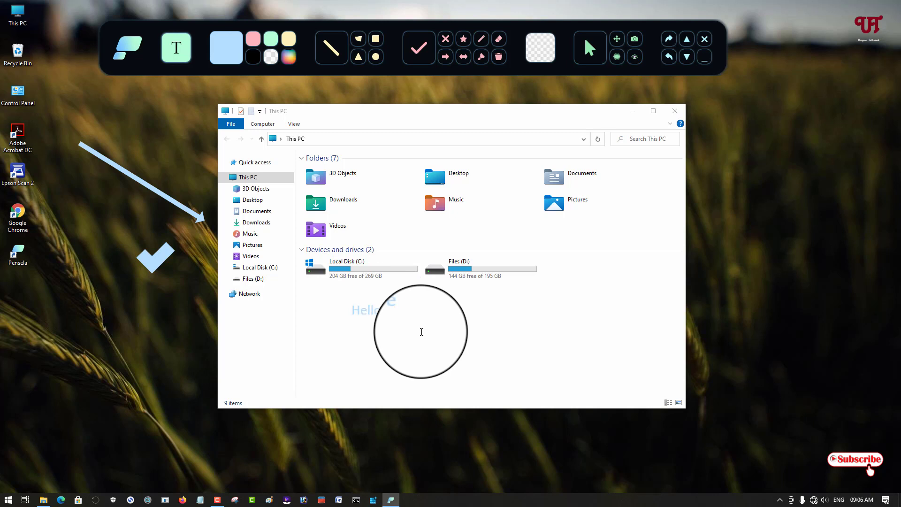
pyautogui.write('everyone')
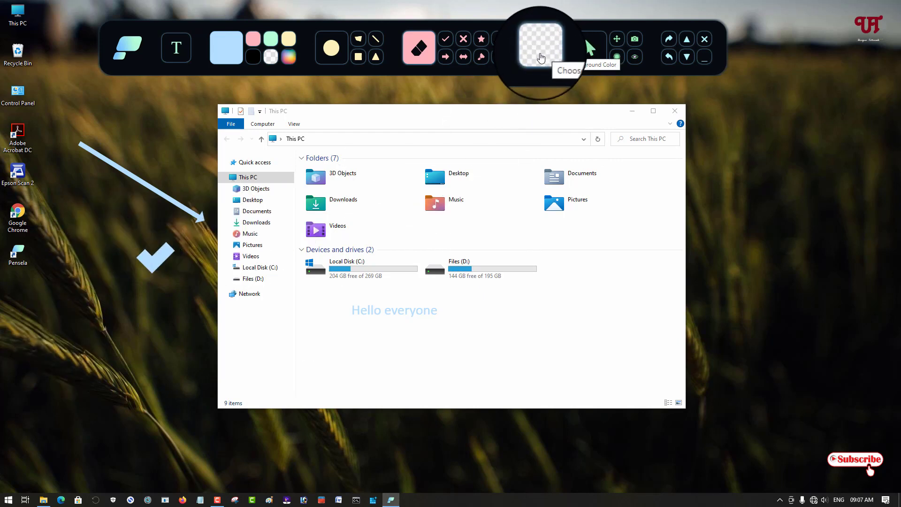
pyautogui.click(538, 48)
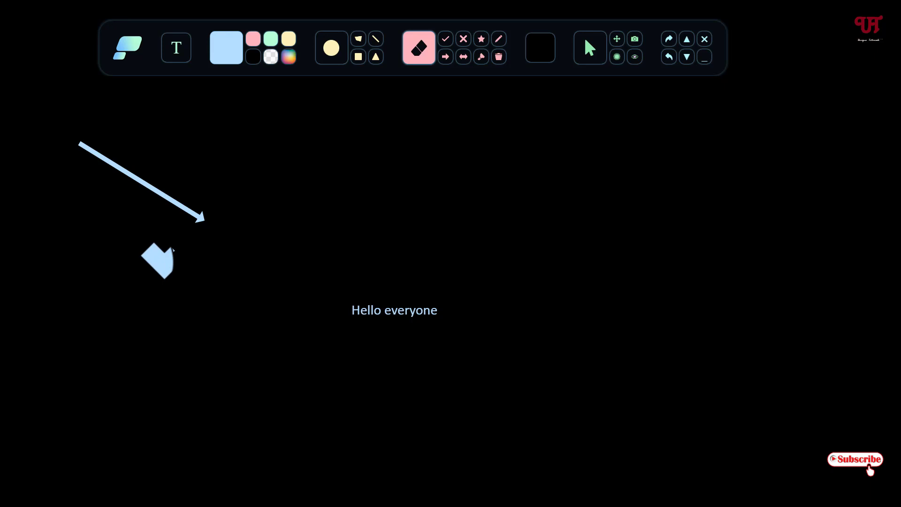
pyautogui.click(539, 47)
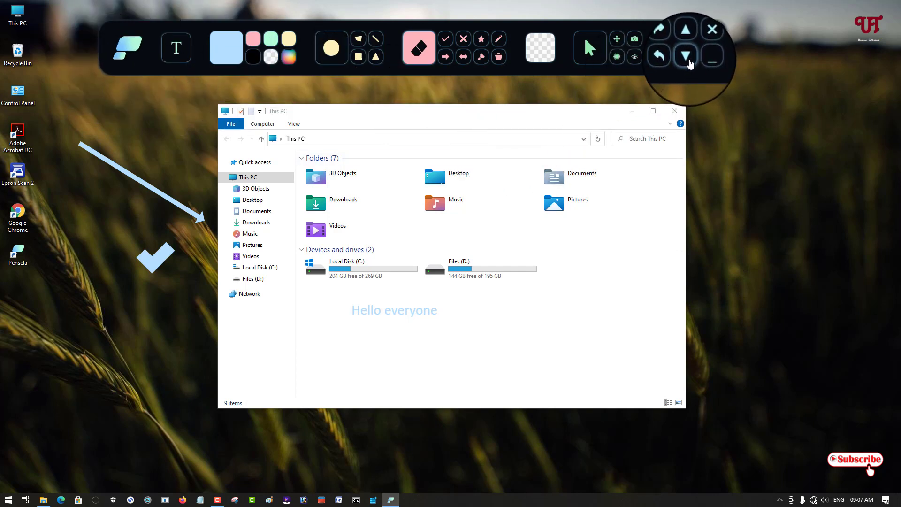
# - Switch to the Draw Free tool for sketching a large tick in the Explorer window
pyautogui.click(587, 47)
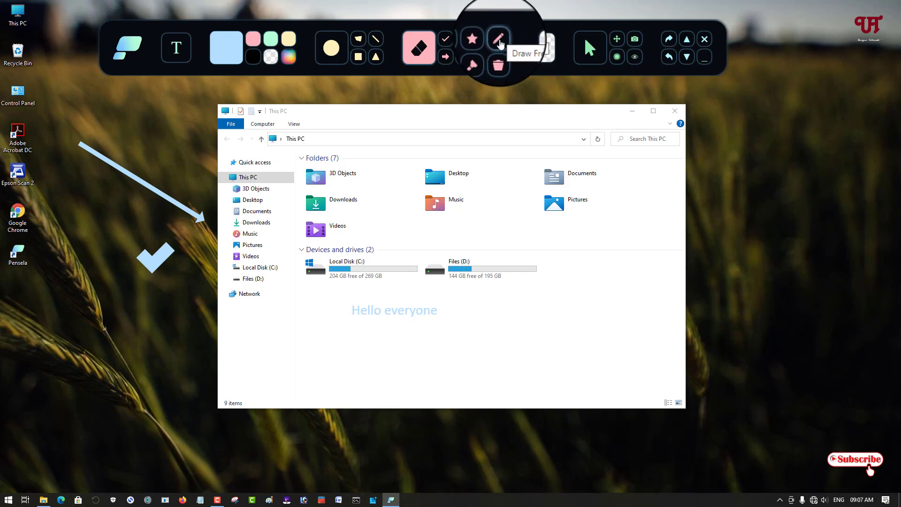
pyautogui.click(498, 44)
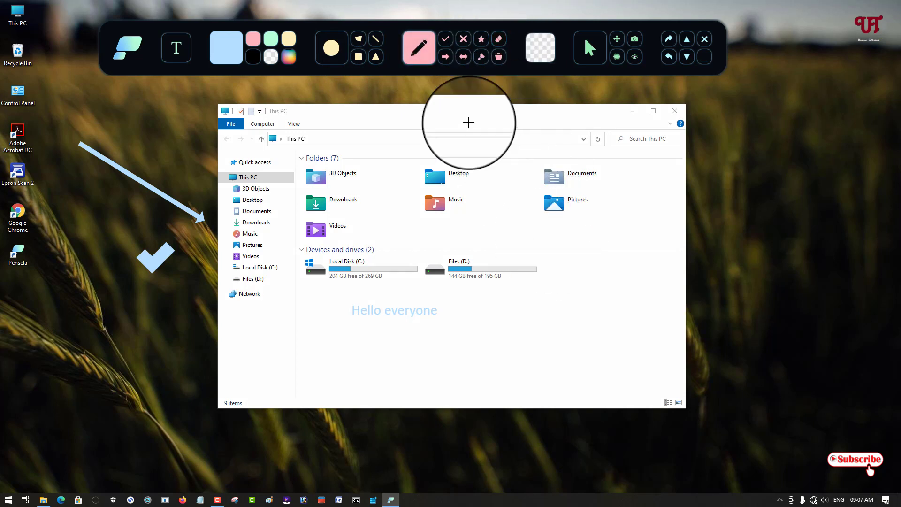
pyautogui.moveTo(512, 327)
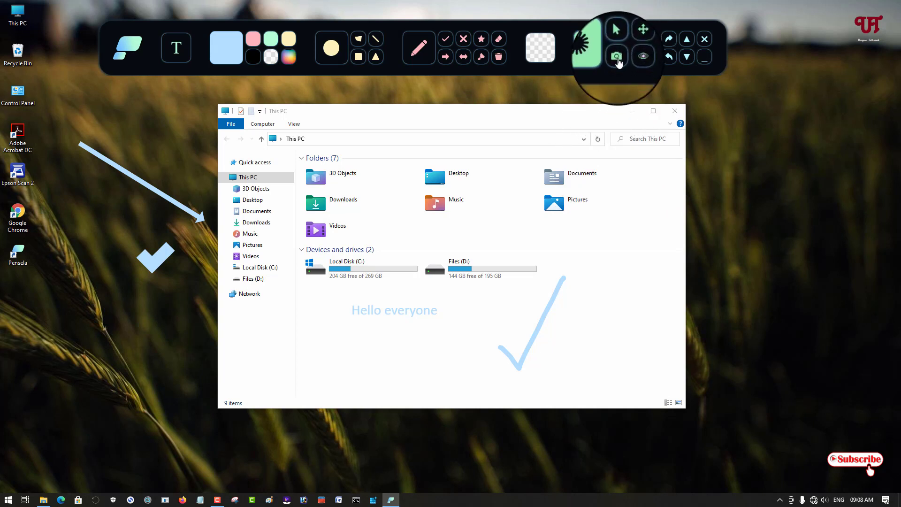
pyautogui.moveTo(616, 55)
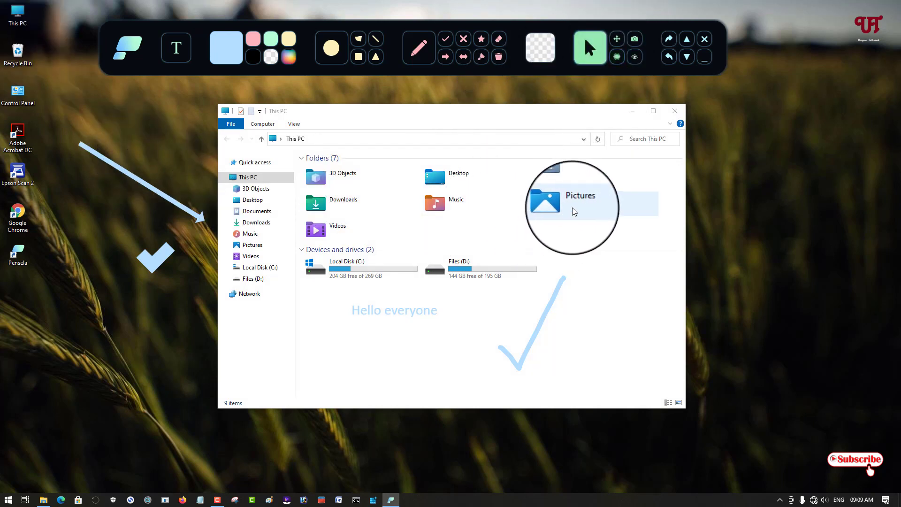
# - Open the saved screenshot from the Pictures\Pensela folder in Photos
pyautogui.doubleClick(580, 201)
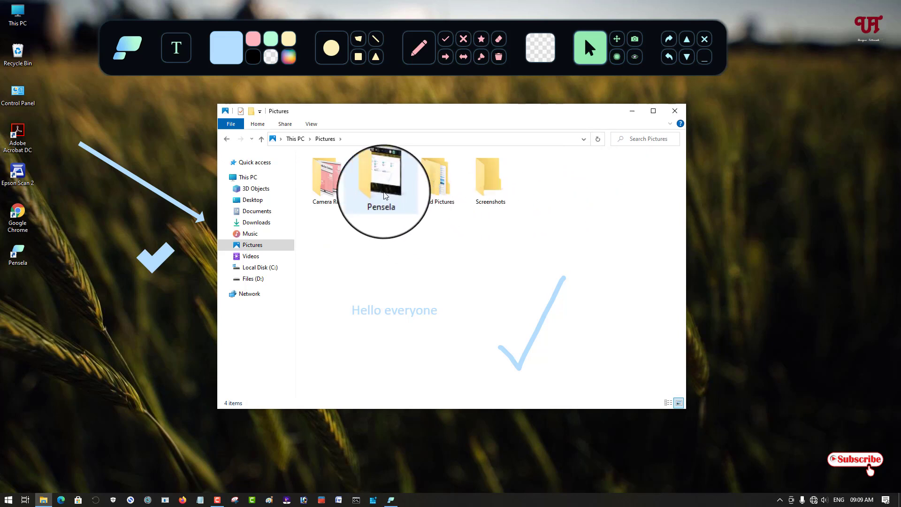
pyautogui.doubleClick(380, 178)
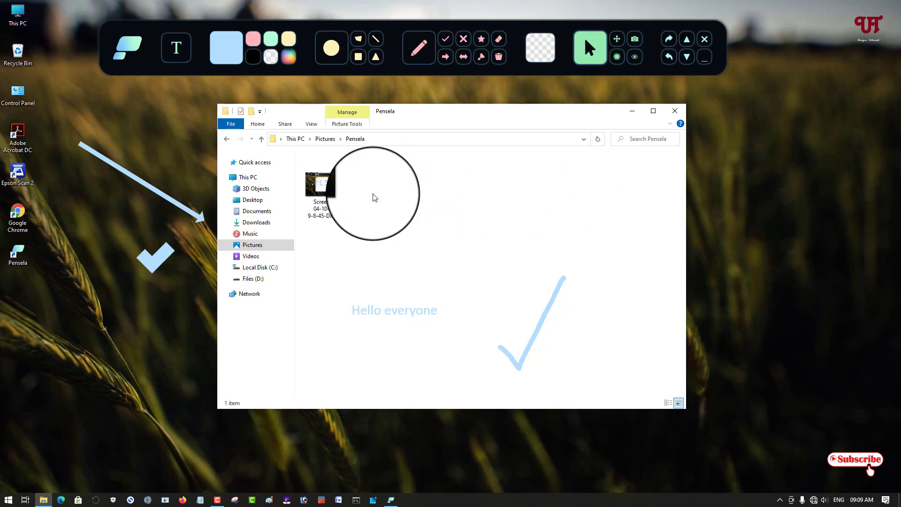
pyautogui.click(321, 187)
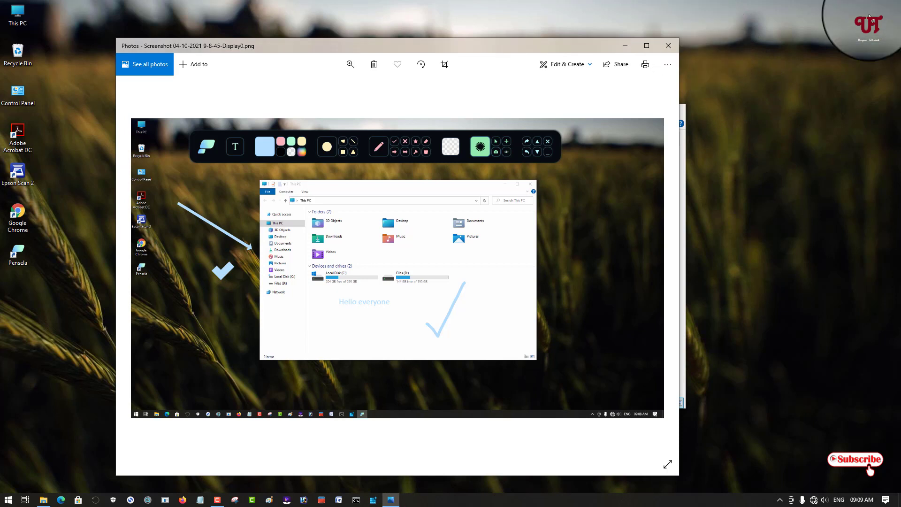
# - Maximize the Photos window to view the annotated screenshot full screen
pyautogui.click(646, 45)
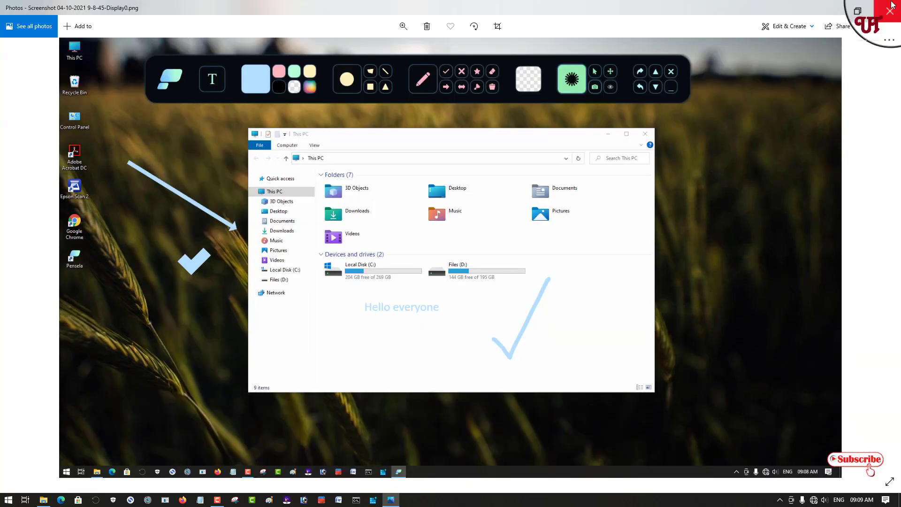